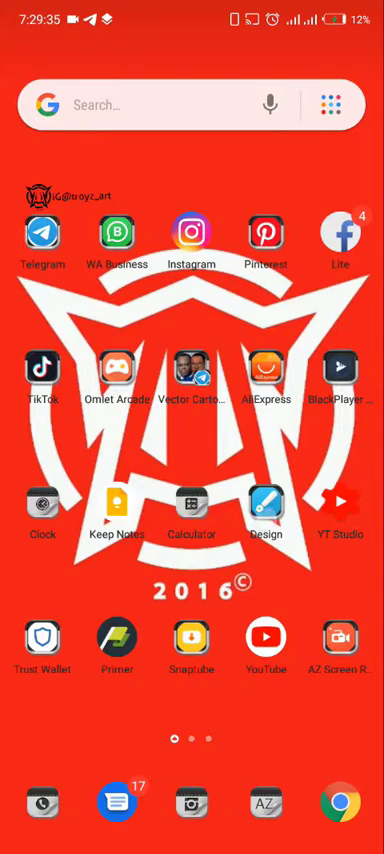
# Launch Infinite Painter and scroll the Projects gallery to the headwrap portrait.
pyautogui.click(266, 510)
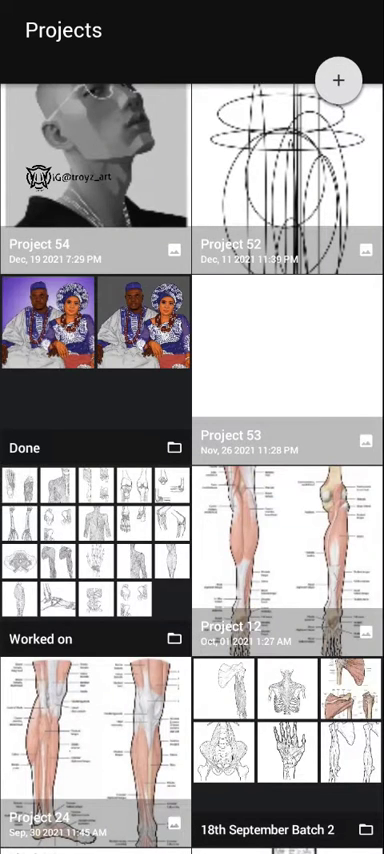
pyautogui.scroll(-3)
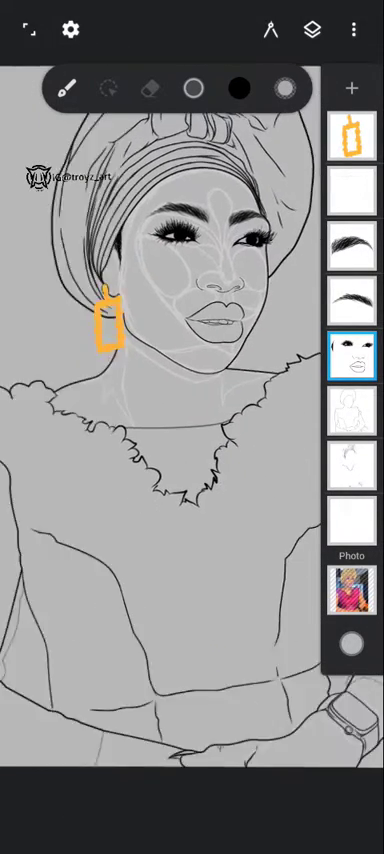
pyautogui.click(312, 30)
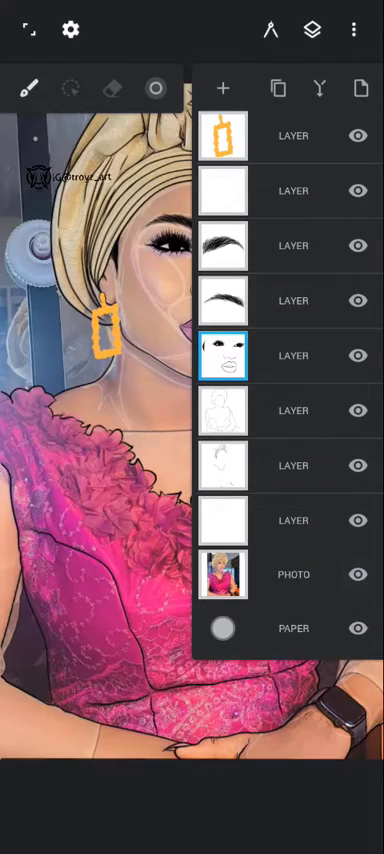
pyautogui.click(312, 28)
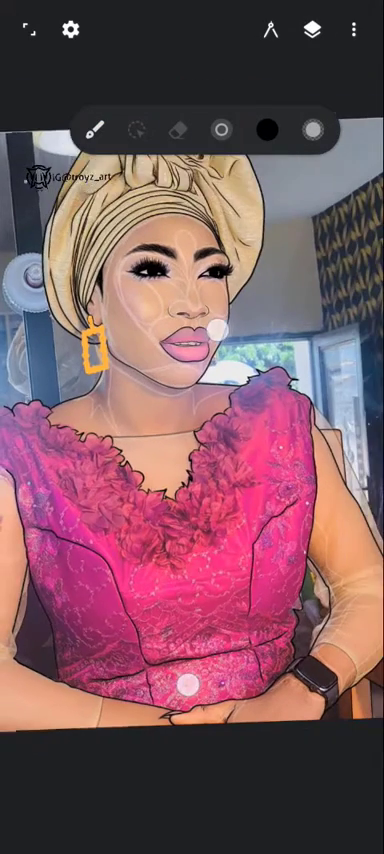
pyautogui.click(312, 28)
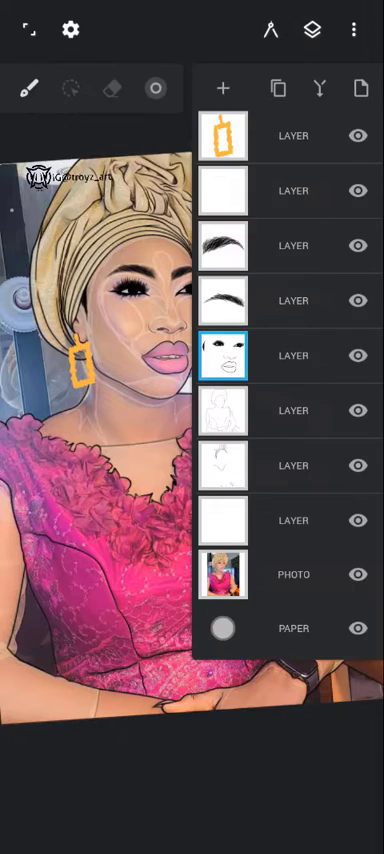
pyautogui.click(312, 30)
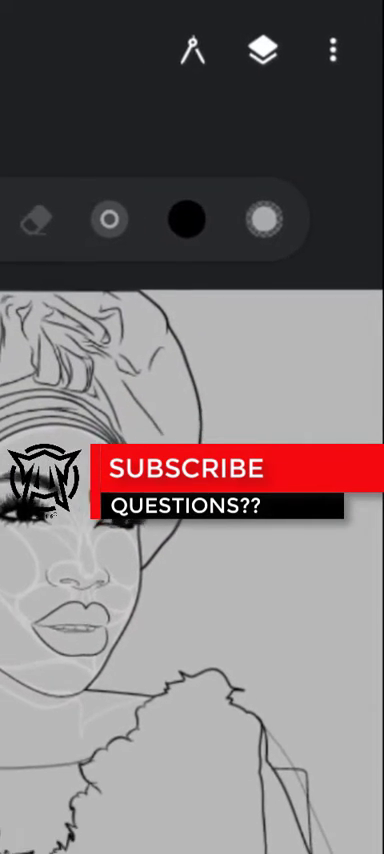
pyautogui.click(328, 48)
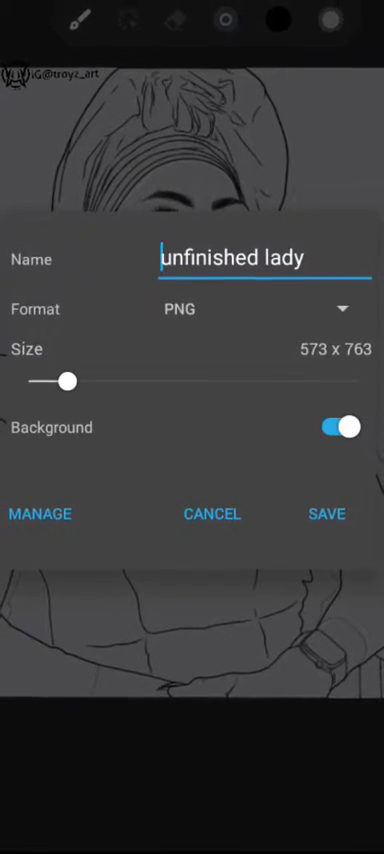
pyautogui.click(338, 426)
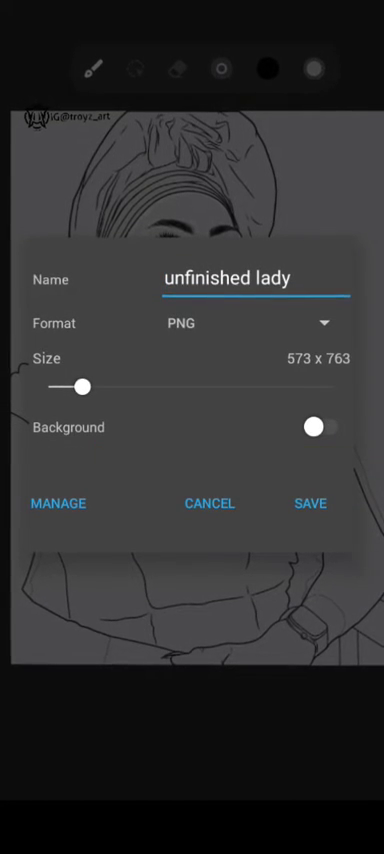
pyautogui.click(210, 504)
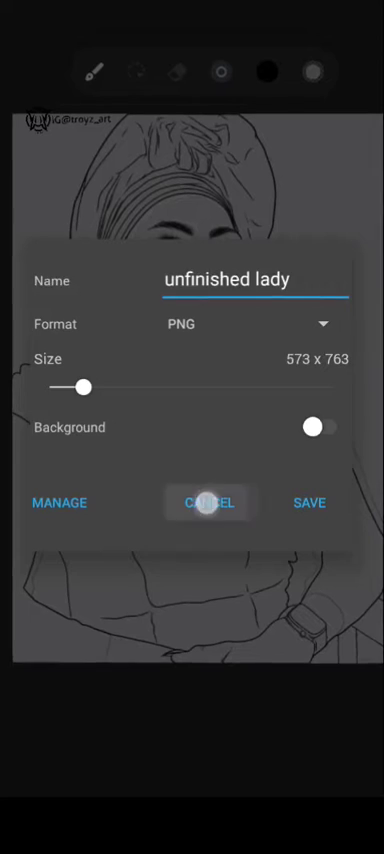
# Hide the Paper layer in the Layers panel so the lineart shows on transparency.
pyautogui.click(210, 502)
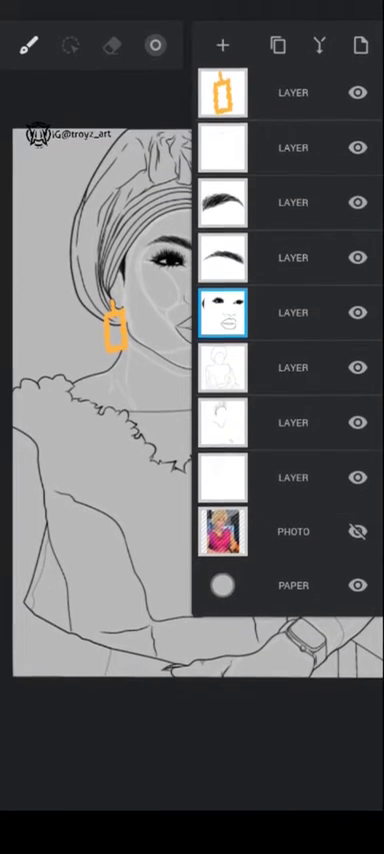
pyautogui.click(356, 584)
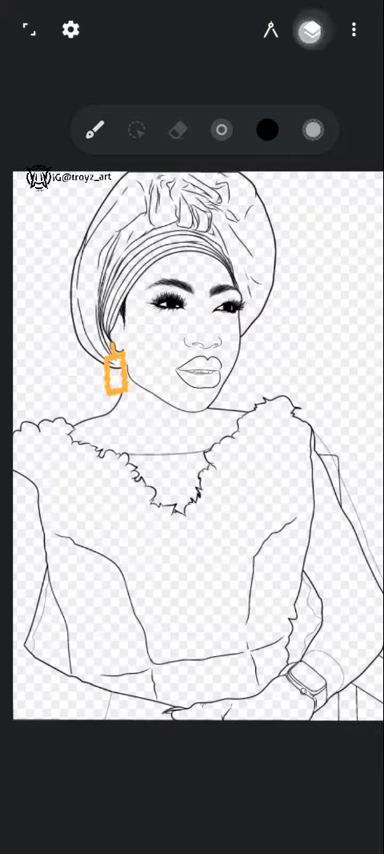
pyautogui.click(312, 30)
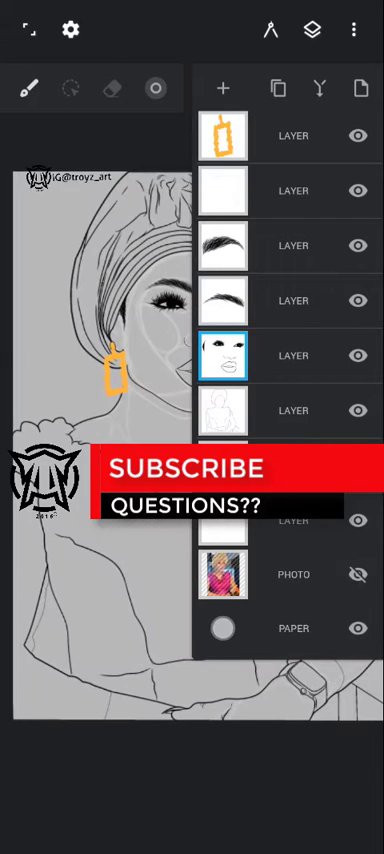
# Set the 'unfinished lady' export to 4806 × 6400 PNG with background included.
pyautogui.click(312, 30)
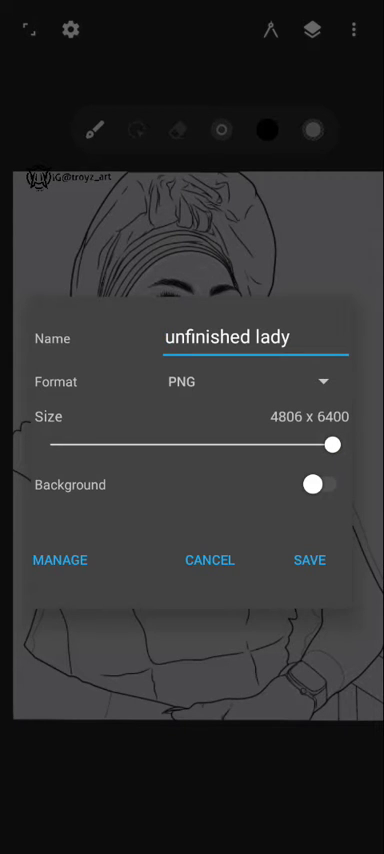
pyautogui.click(318, 484)
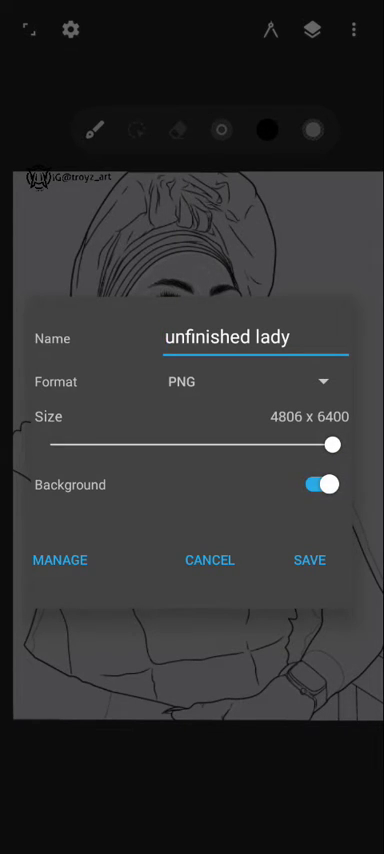
pyautogui.click(240, 380)
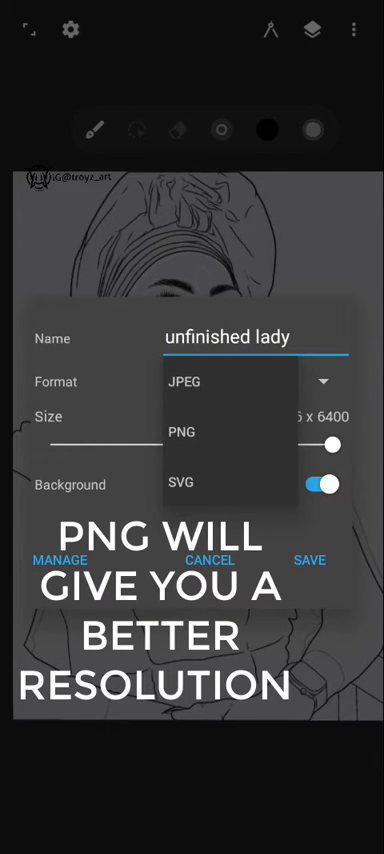
pyautogui.click(182, 432)
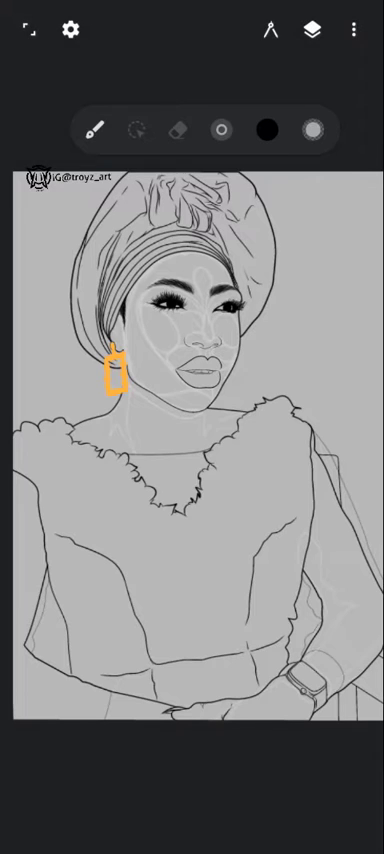
# Return to the Projects gallery and preview Project 52's ellipse sketch.
pyautogui.click(30, 28)
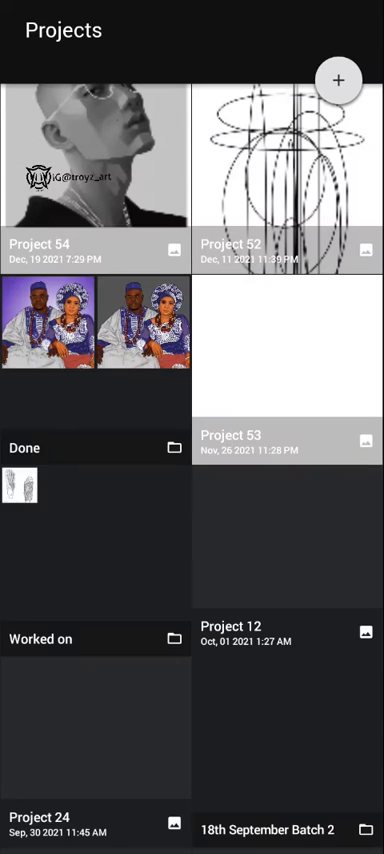
pyautogui.click(288, 178)
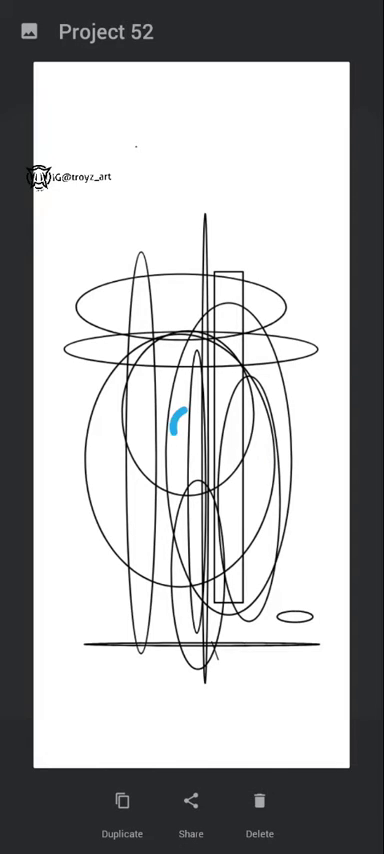